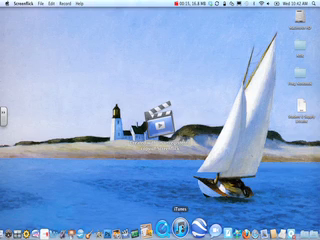
Step: Start iTunes from the Dock and browse down the App Store's featured apps page
left_click(160, 210)
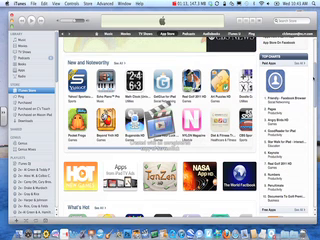
scroll("down", 3)
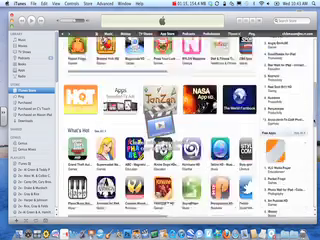
scroll("down", 3)
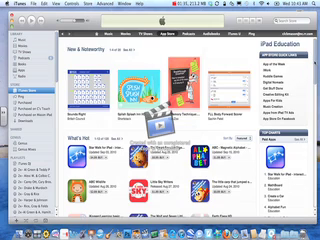
Step: Scroll the App Store front page and category listing to reach the NASA App entry
scroll("down", 3)
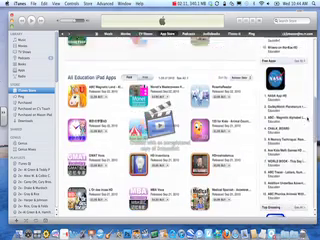
scroll("down", 3)
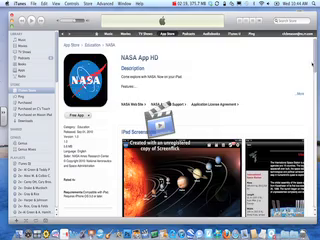
Step: Look through the NASA App page's screenshots and customer reviews
scroll("down", 3)
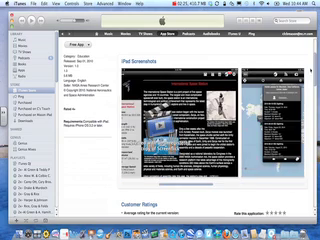
scroll("down", 3)
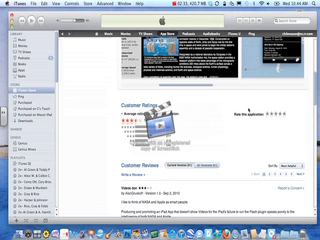
scroll("down", 3)
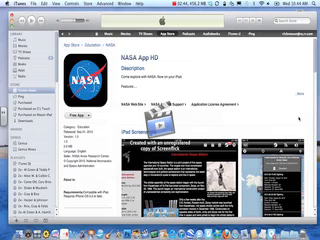
scroll("down", 3)
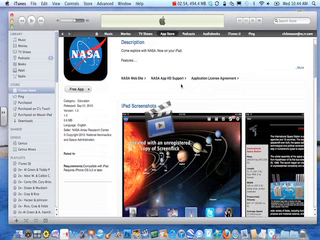
Step: Show the NASA App's sharing menu beside the Free App button, offering Copy Link
left_click(64, 92)
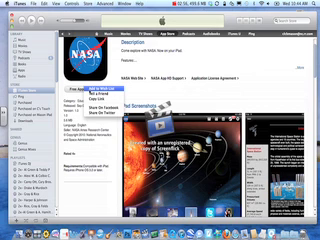